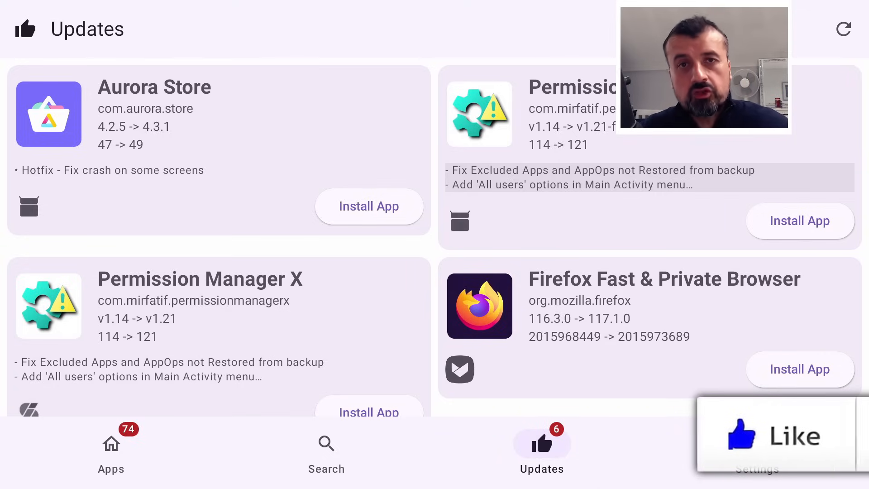
Step: Install the Plex update through the Android installer and dismiss the installed notice
left_click(779, 435)
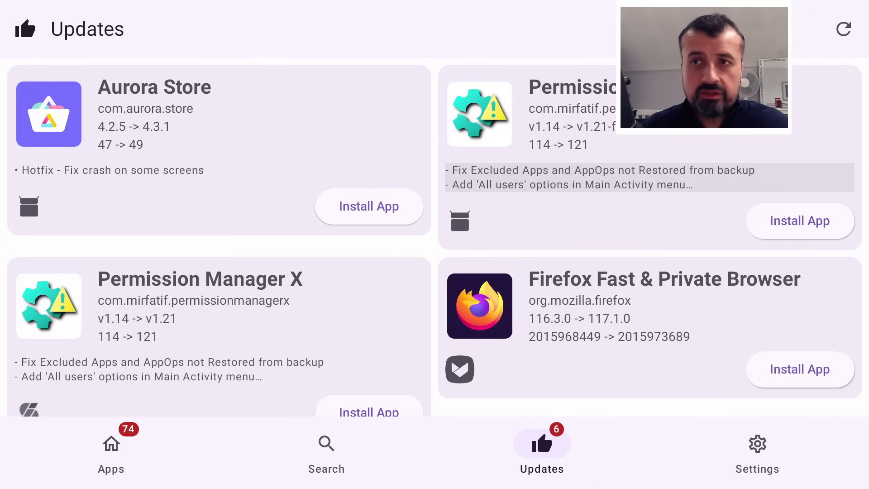
scroll("down", 3)
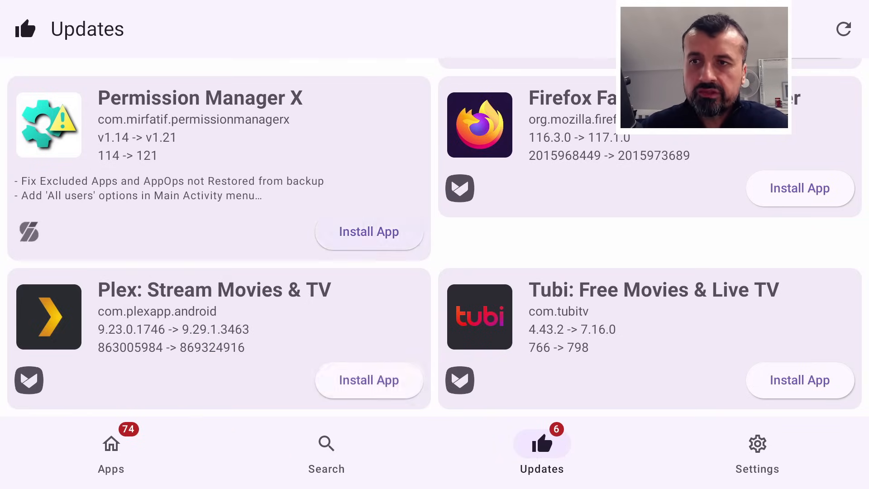
left_click(368, 380)
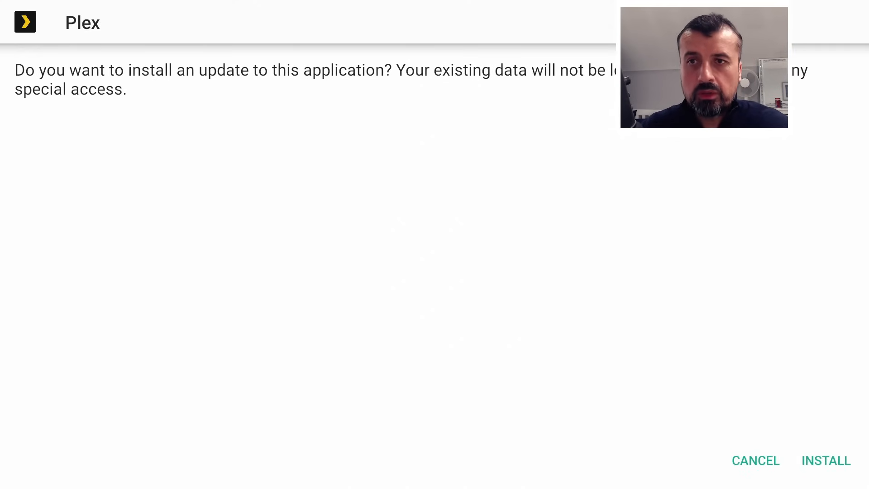
left_click(754, 461)
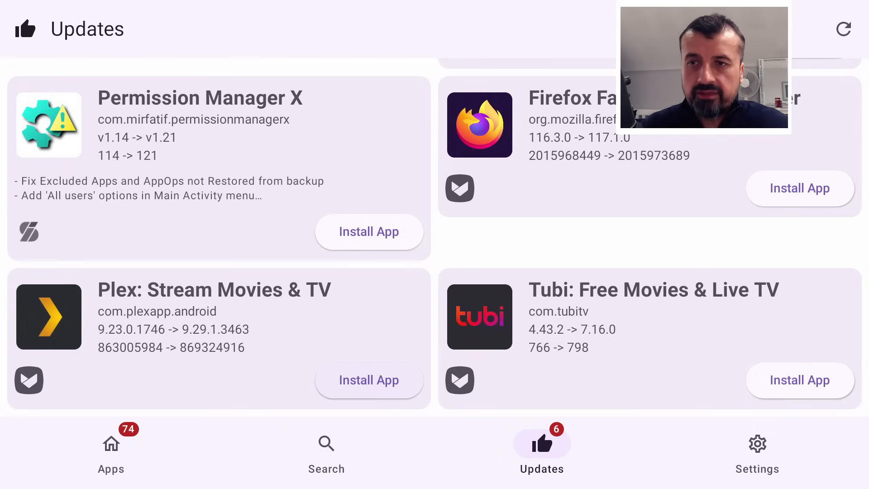
left_click(369, 380)
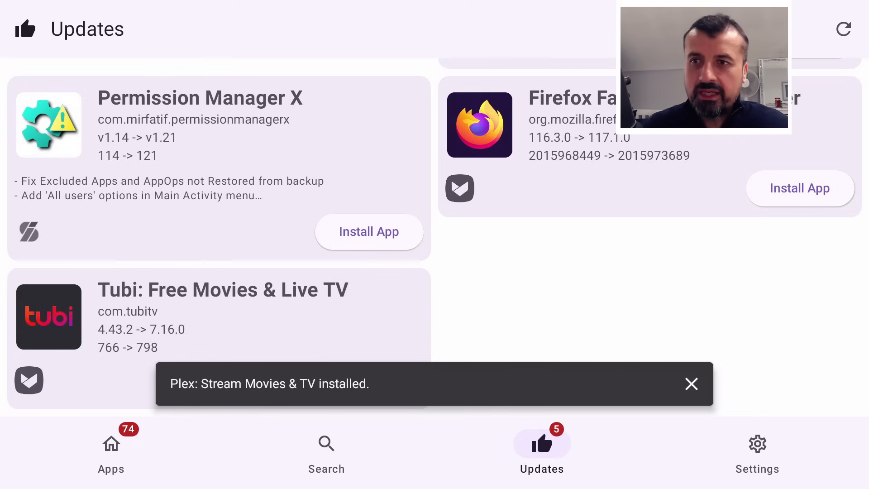
left_click(691, 384)
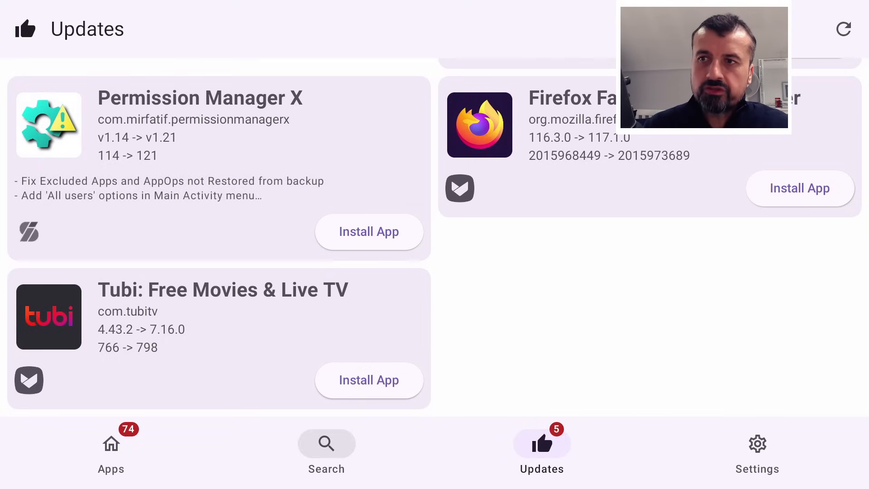
Step: Show the installed apps list and scroll down toward the Downloader entry
left_click(111, 449)
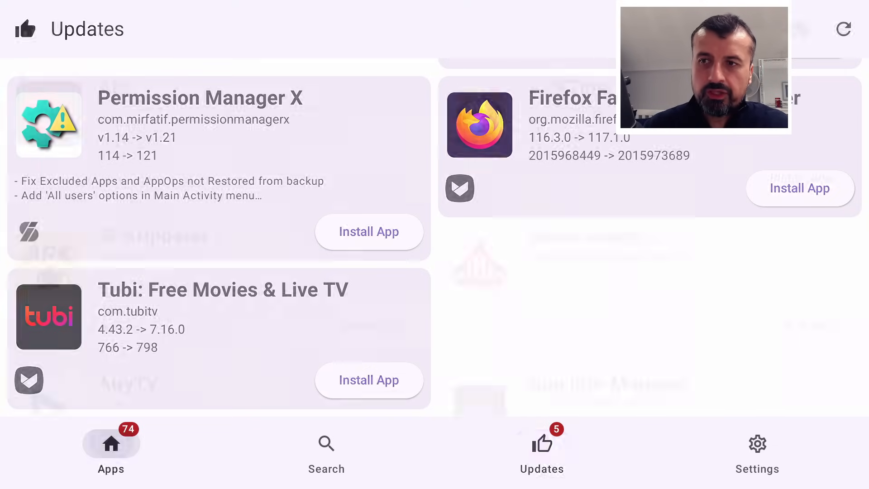
left_click(111, 449)
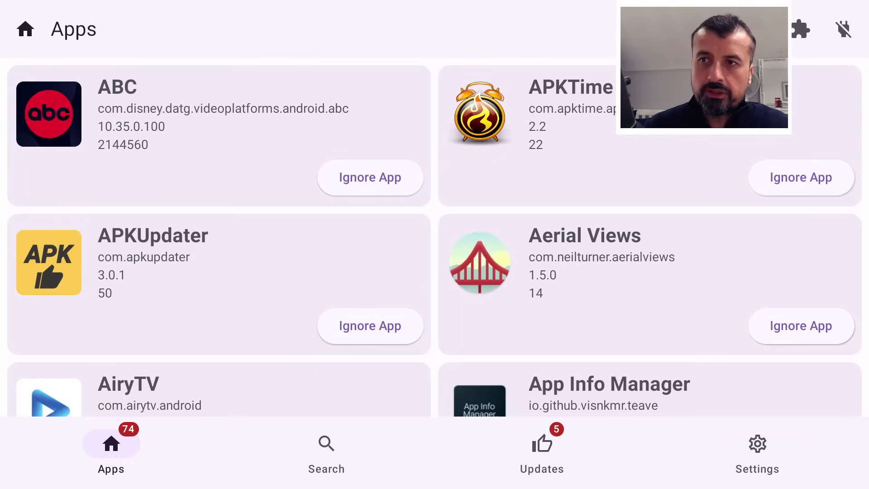
scroll("down", 3)
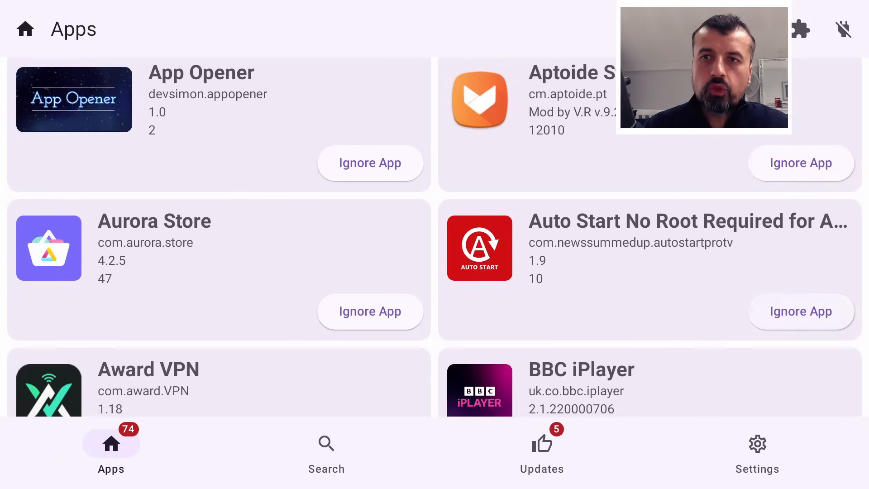
scroll("down", 3)
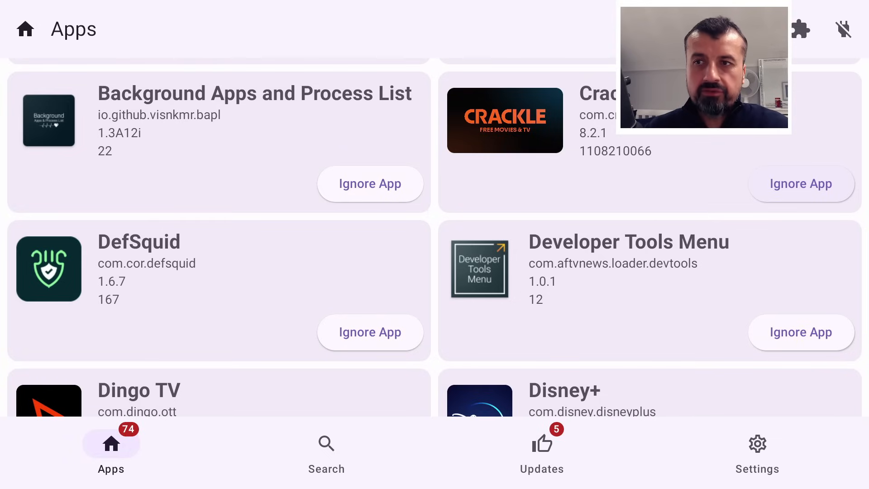
scroll("down", 3)
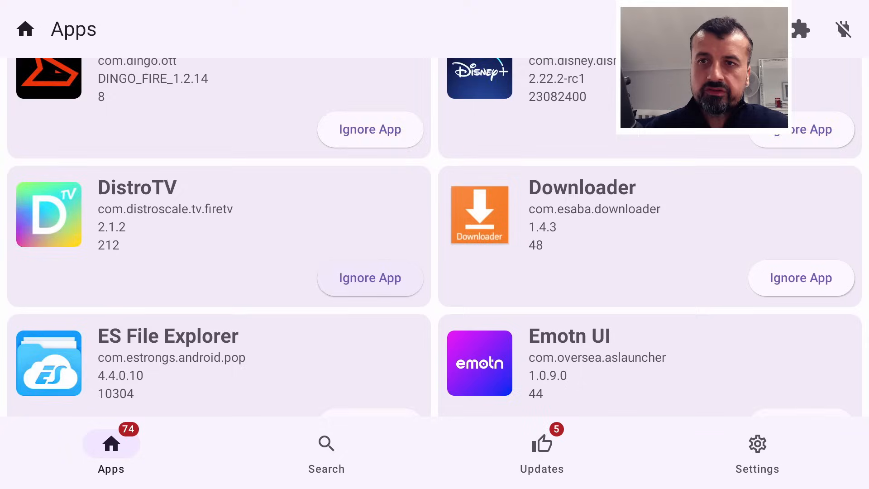
scroll("down", 3)
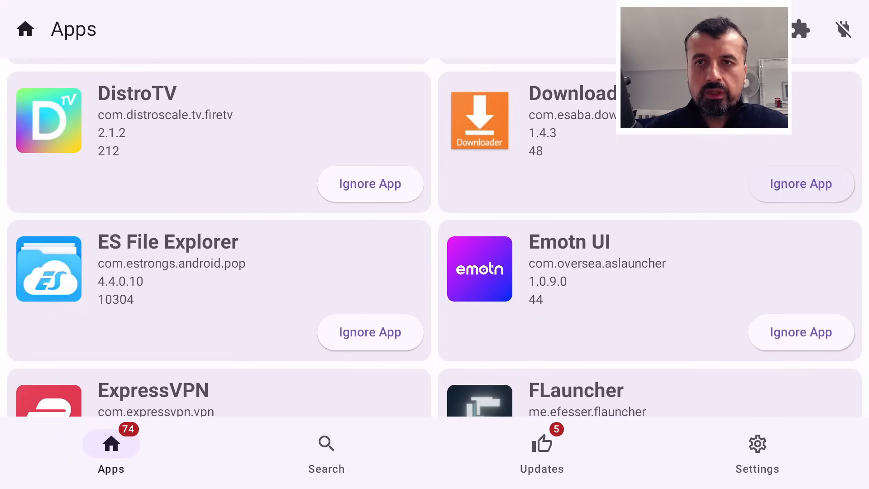
Step: Mark Downloader as ignored and scroll to the end of the 74-app list
scroll("down", 3)
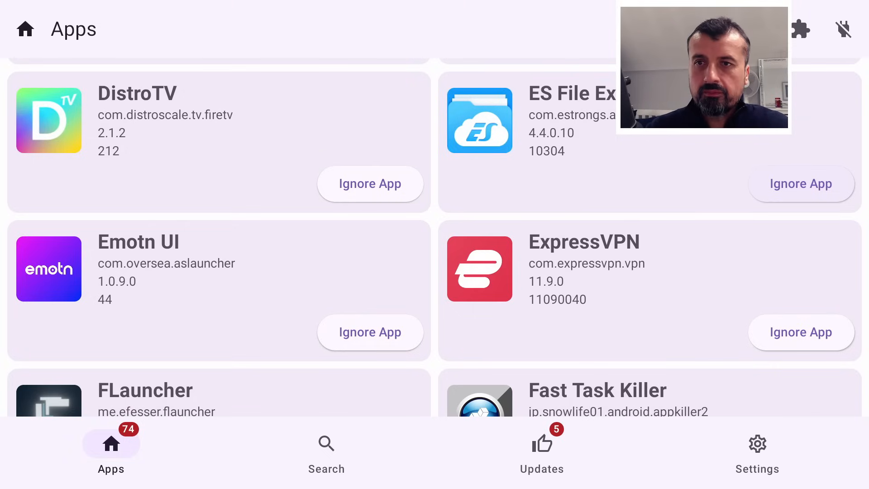
scroll("down", 3)
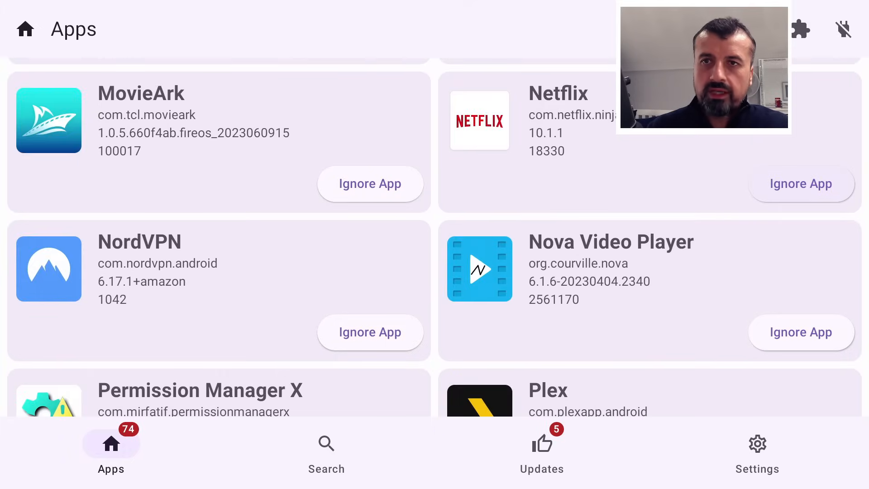
scroll("down", 3)
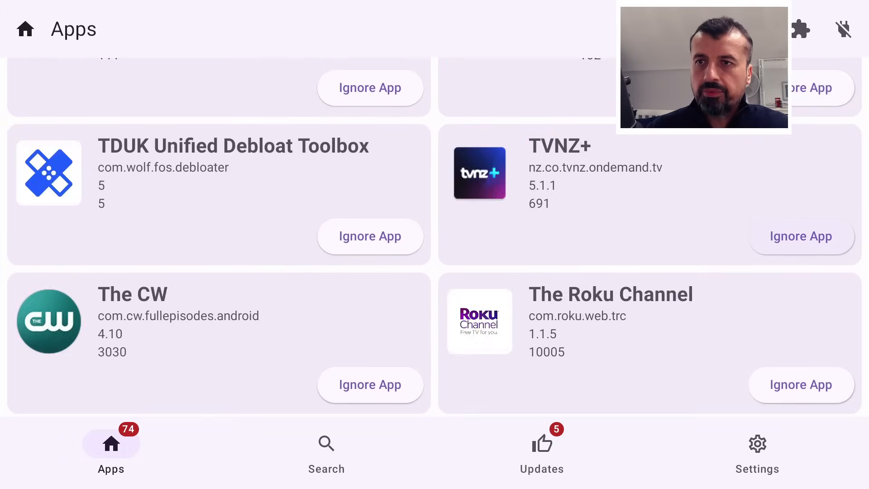
scroll("down", 3)
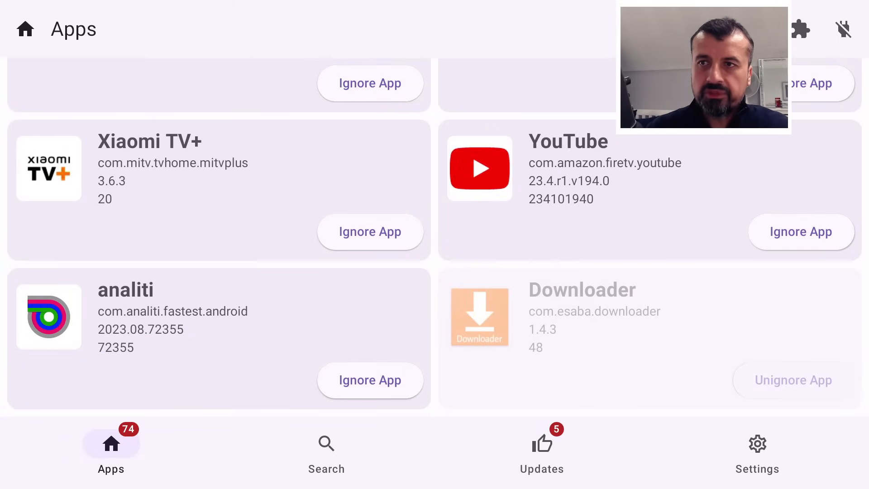
scroll("down", 3)
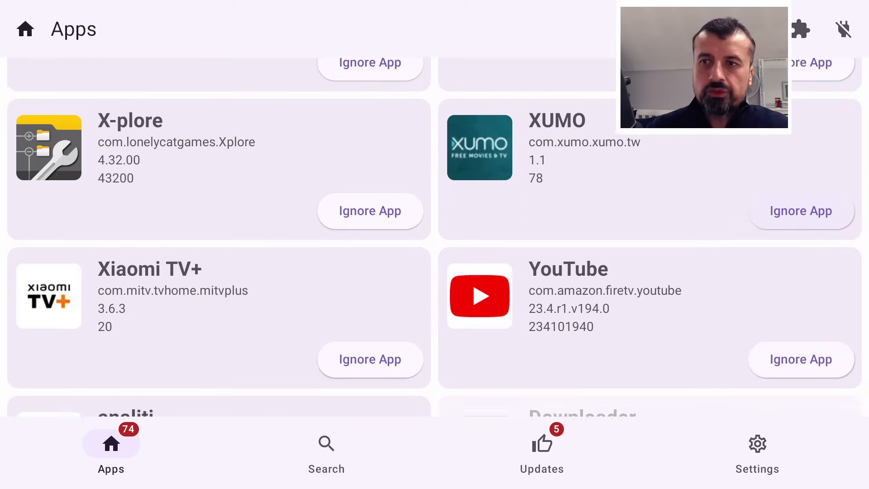
scroll("down", 3)
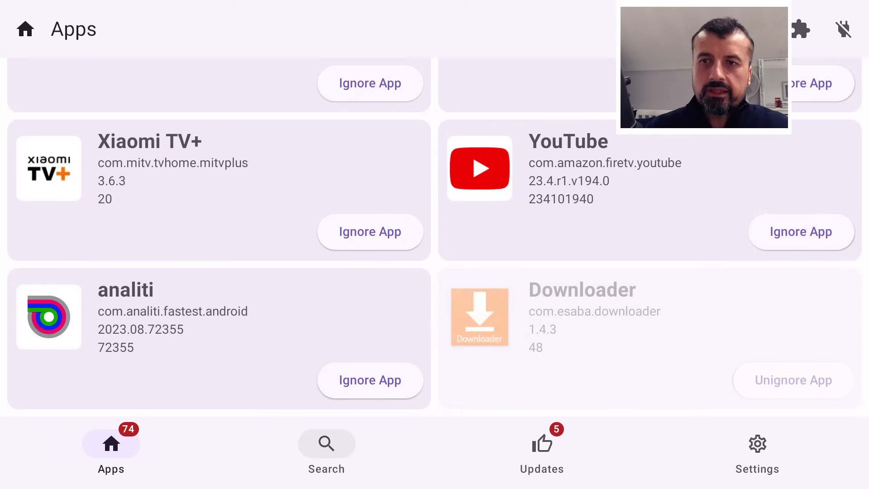
Step: Search for 'firefox' and scroll through the 15 Firefox, Beta and Focus results
left_click(326, 449)
type("firefox")
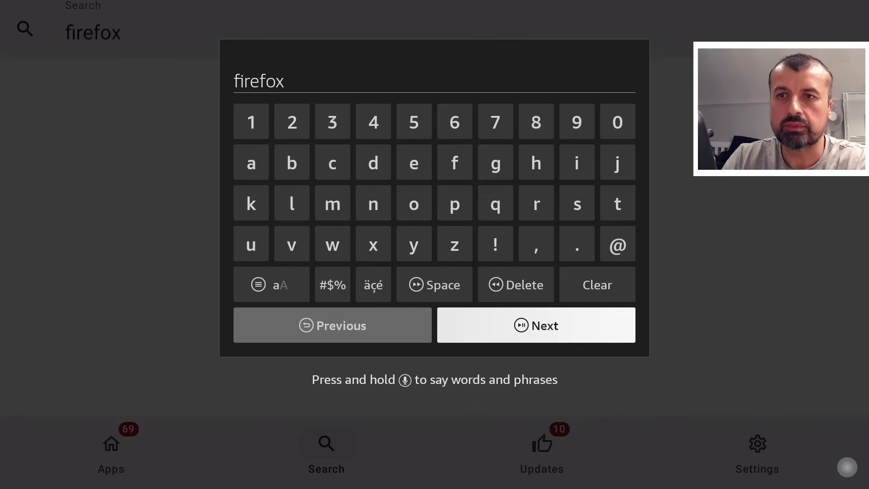
left_click(535, 325)
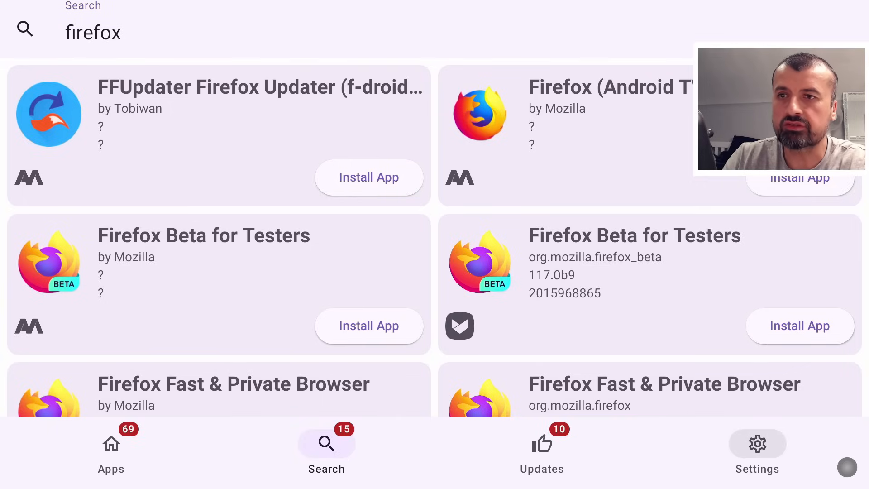
scroll("down", 3)
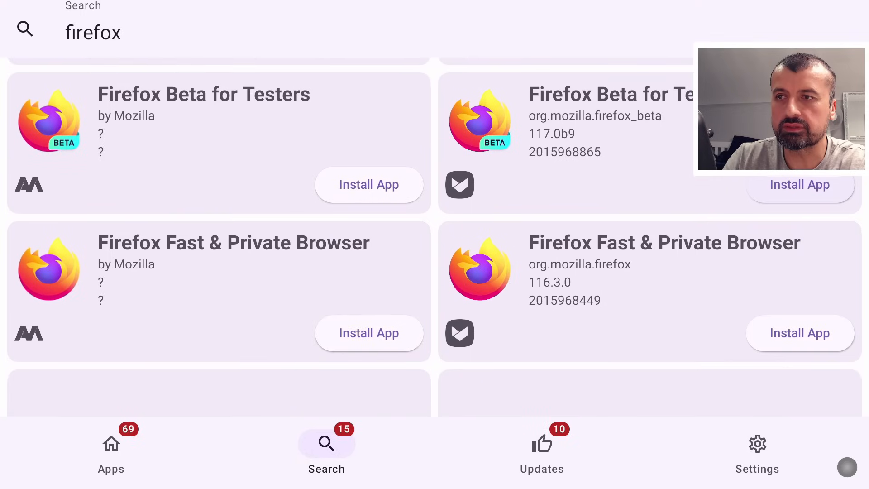
scroll("down", 3)
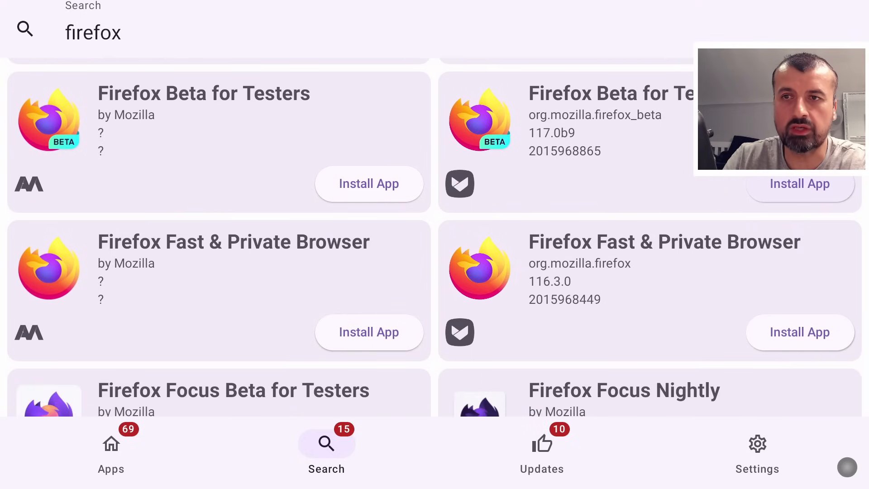
scroll("down", 3)
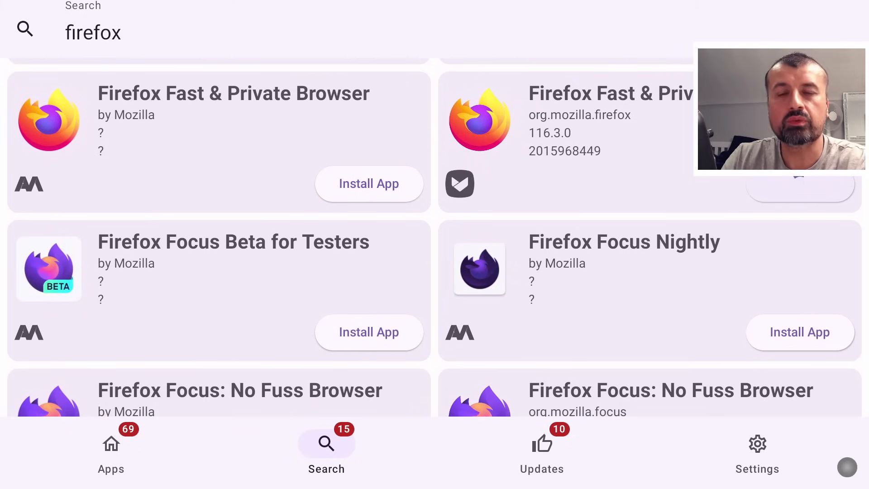
left_click(369, 184)
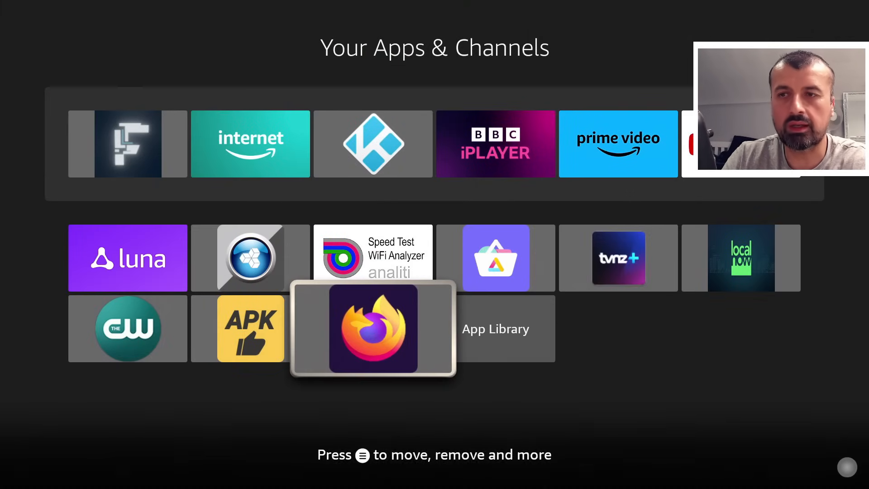
Step: Launch APKUpdater from the Your Apps & Channels row
left_click(372, 328)
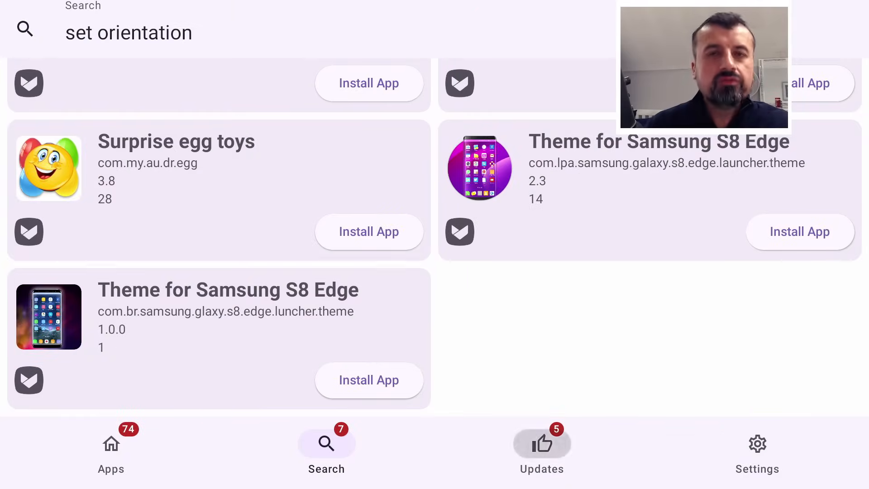
Step: Scroll the Updates list and start installing the Aurora Store update
left_click(542, 449)
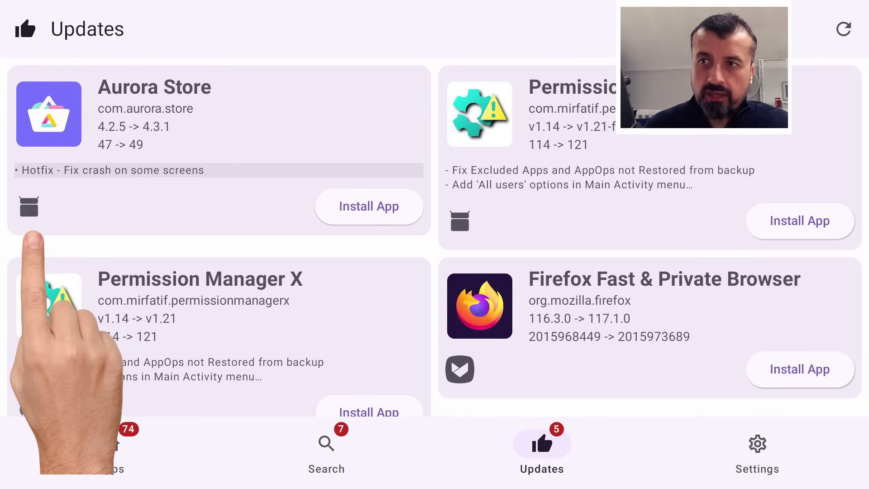
scroll("down", 3)
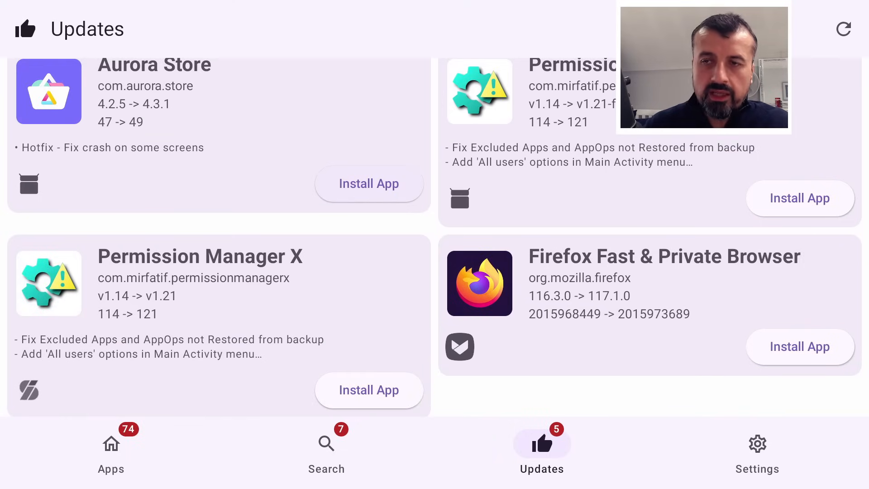
scroll("down", 3)
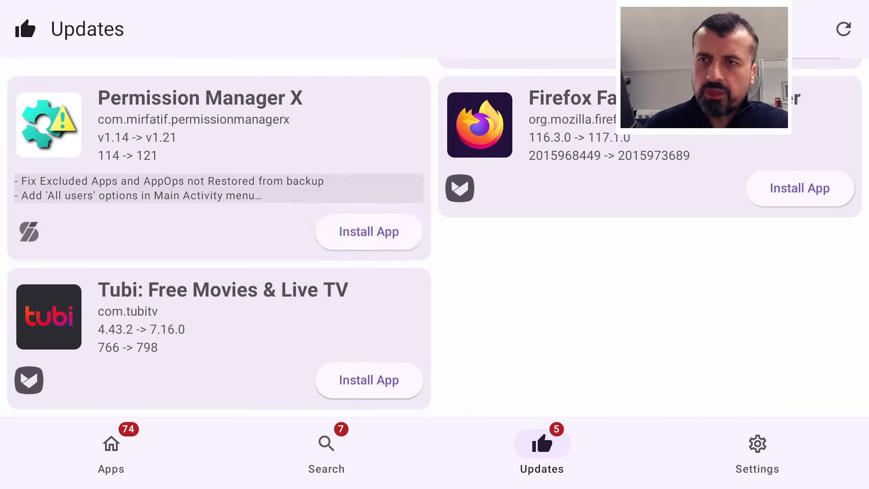
scroll("down", 3)
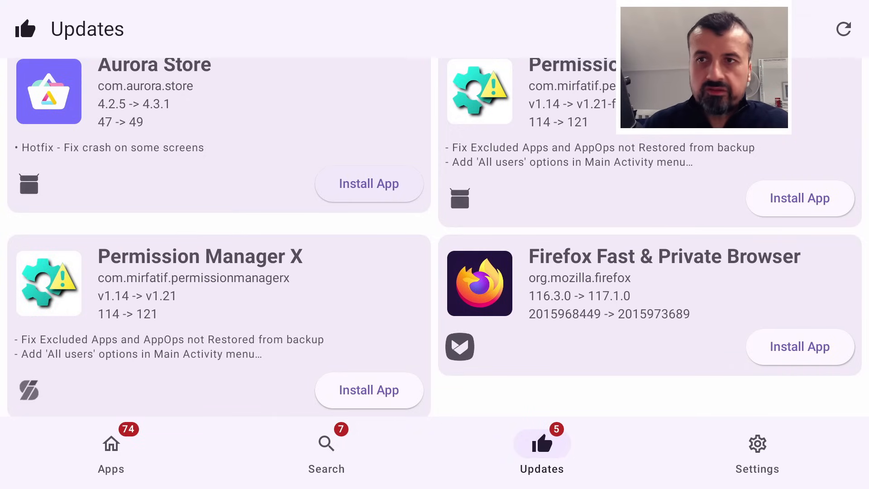
left_click(369, 184)
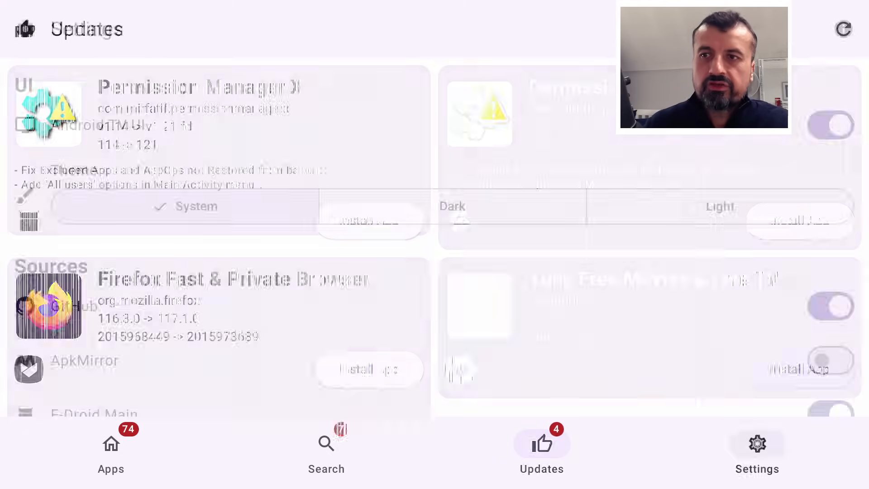
Step: Review the Settings sources list, including ApkMirror, APKPure and the Root Install option
left_click(757, 449)
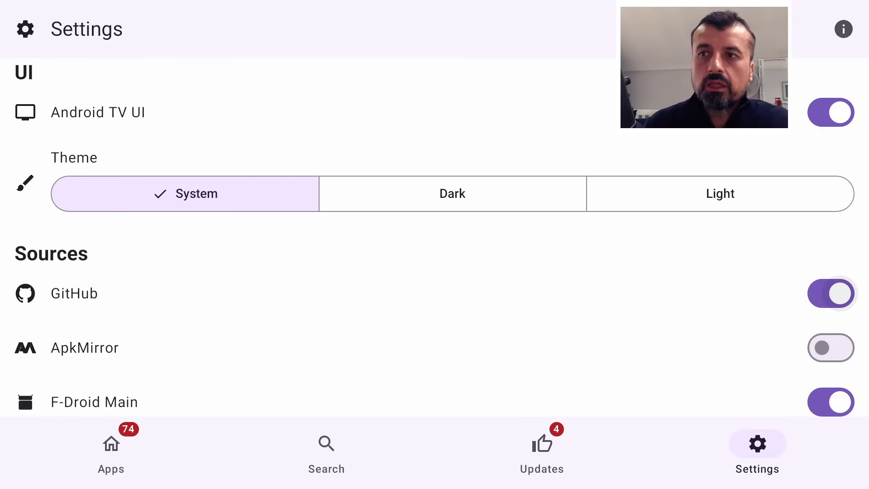
scroll("down", 3)
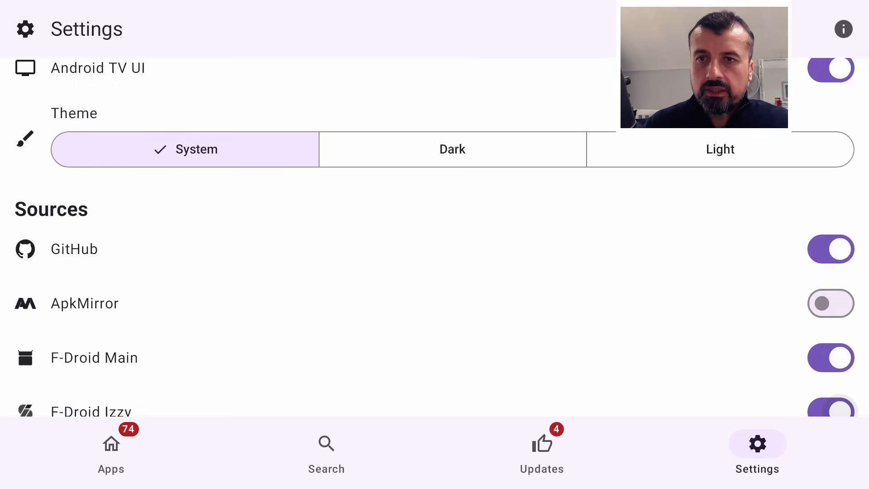
scroll("down", 3)
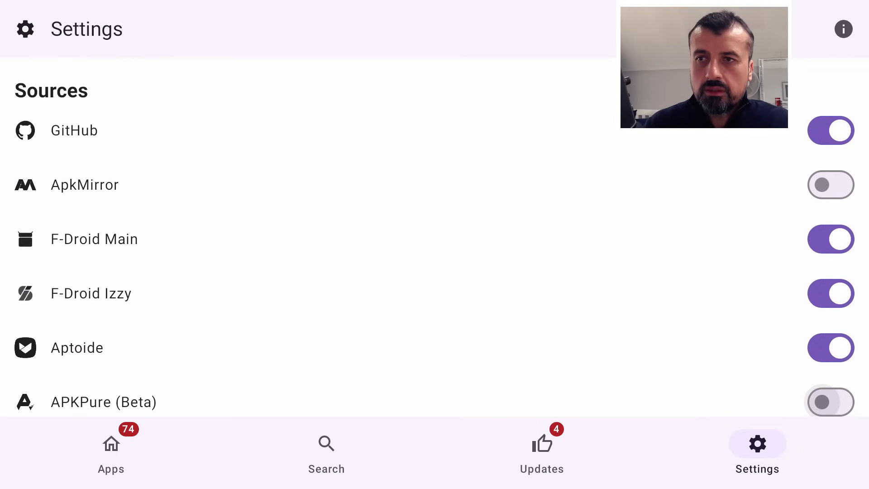
scroll("down", 3)
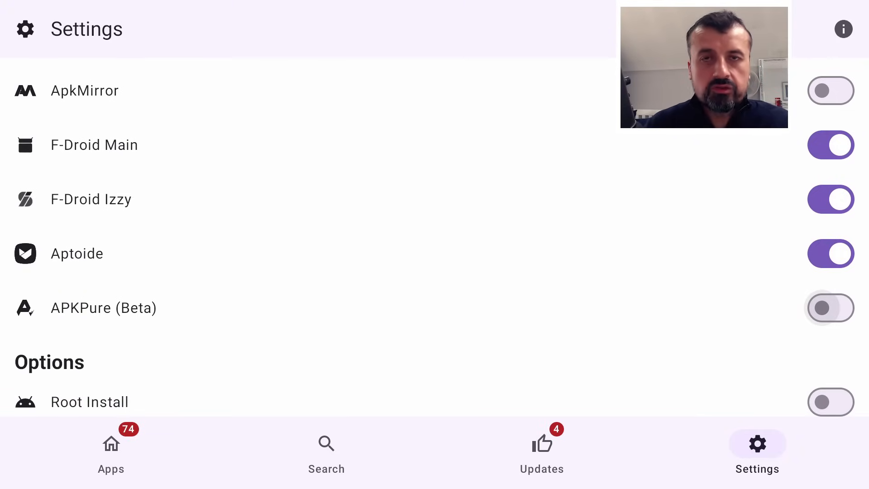
left_click(831, 199)
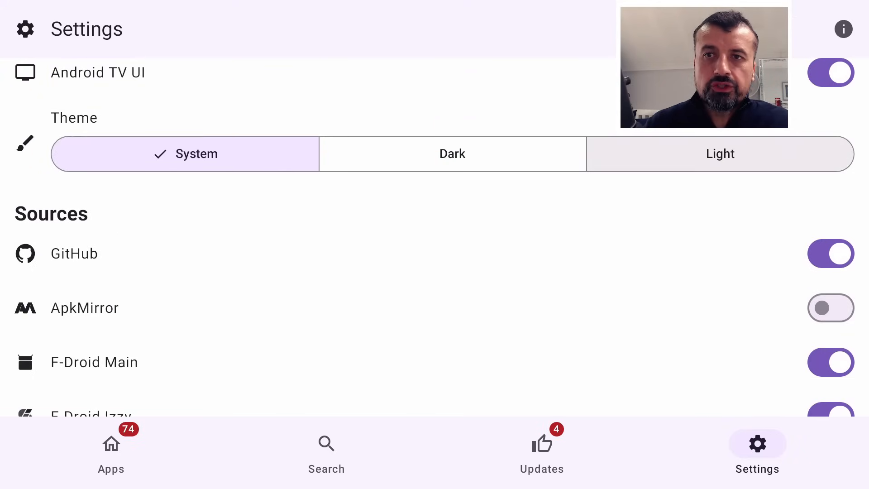
Step: Switch the theme to Dark, review the Options and Alarm settings, and return to Fire TV home
left_click(453, 154)
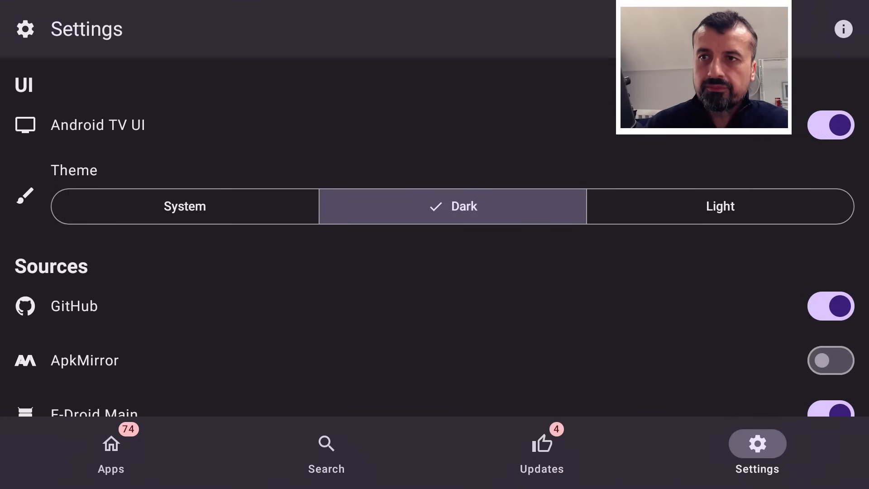
scroll("down", 3)
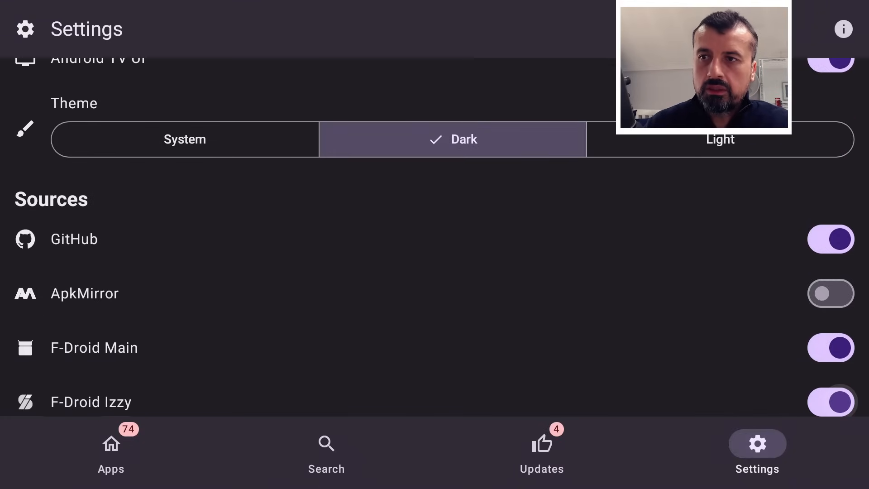
scroll("down", 3)
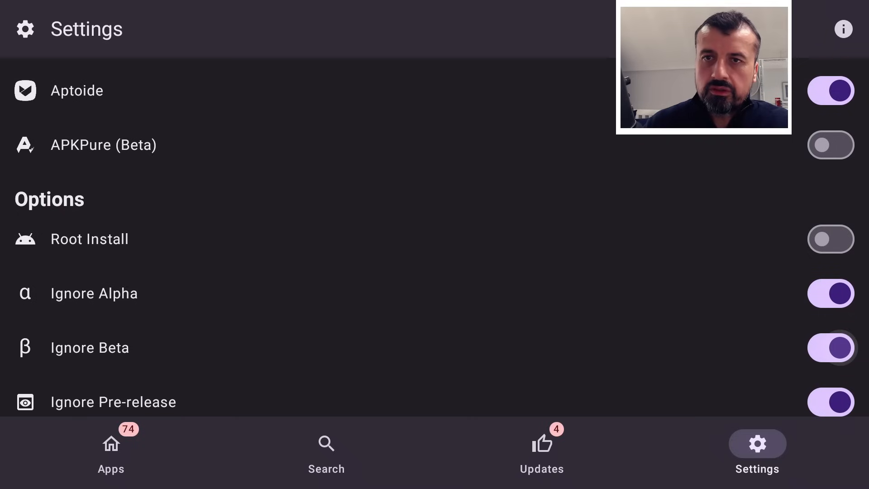
scroll("down", 3)
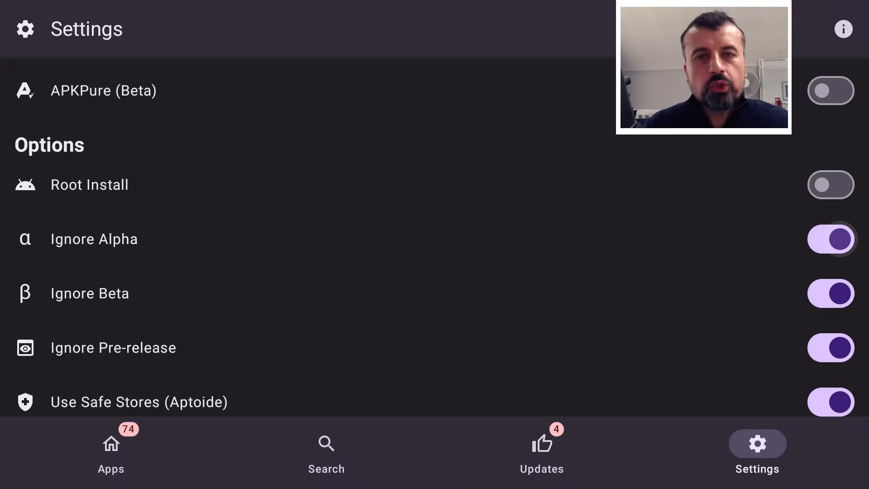
scroll("down", 3)
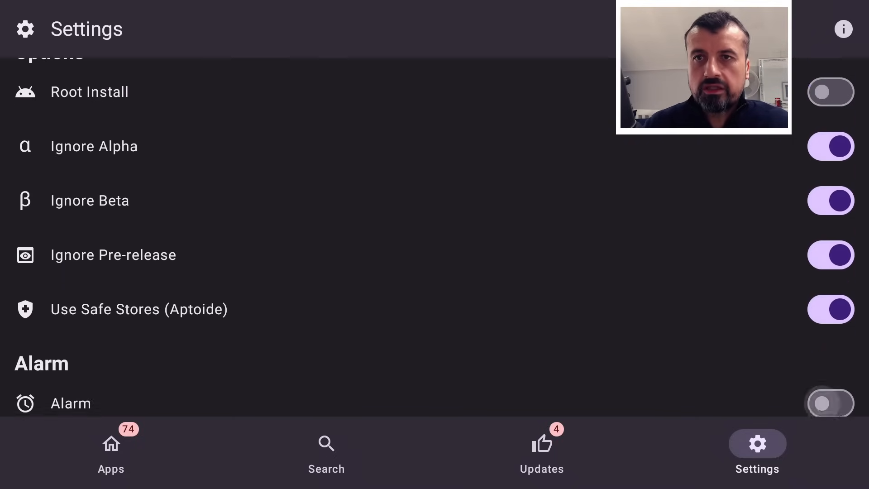
left_click(541, 449)
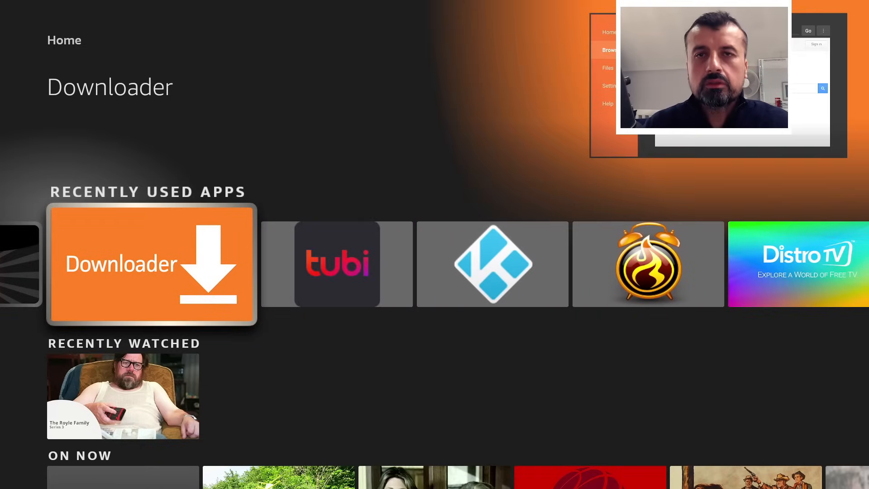
Step: Load techdoctoruk.com in Downloader and navigate its menu to the Tutorials page
left_click(152, 264)
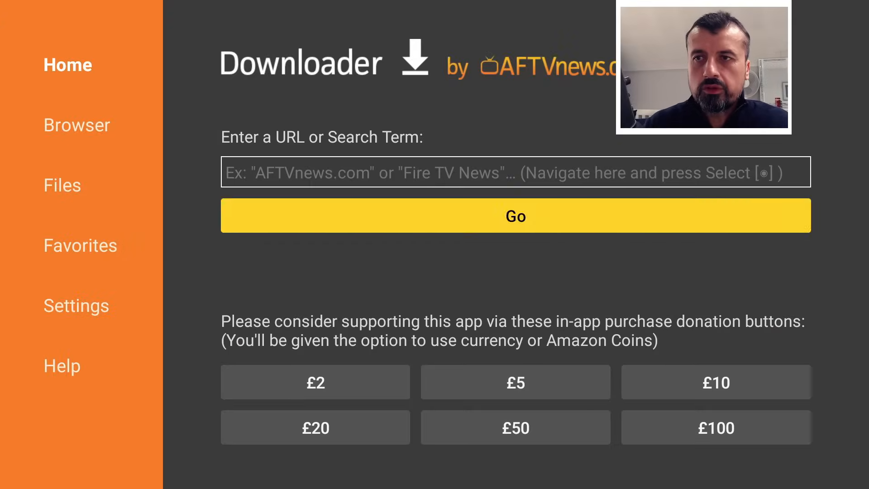
left_click(515, 172)
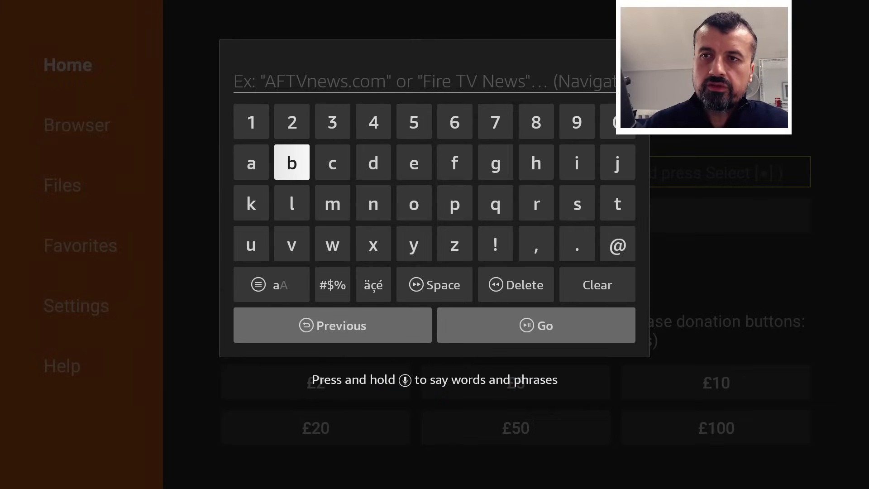
left_click(413, 122)
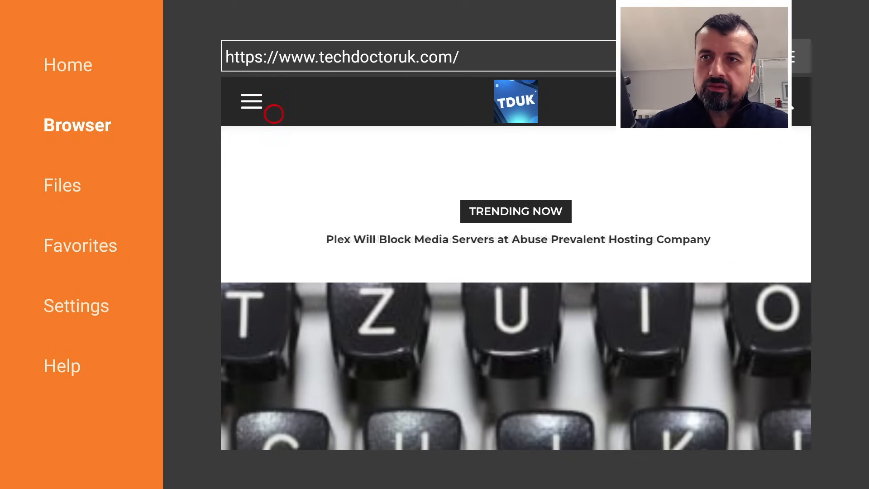
left_click(251, 102)
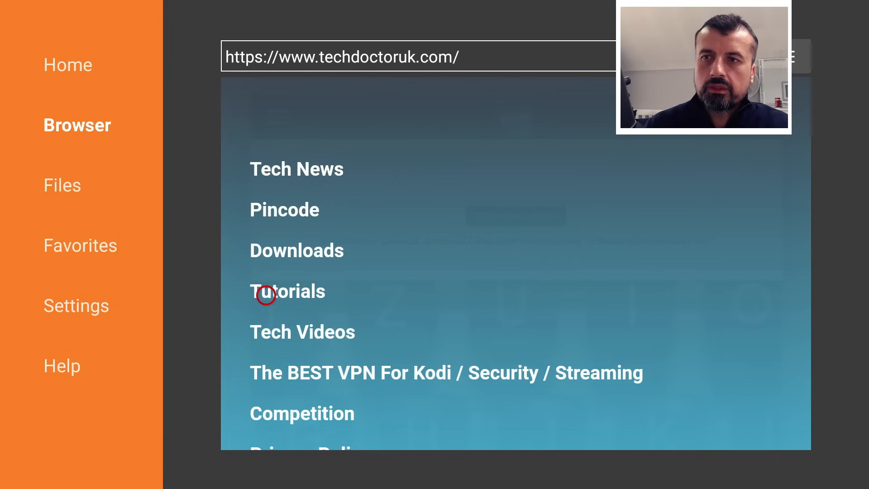
left_click(288, 291)
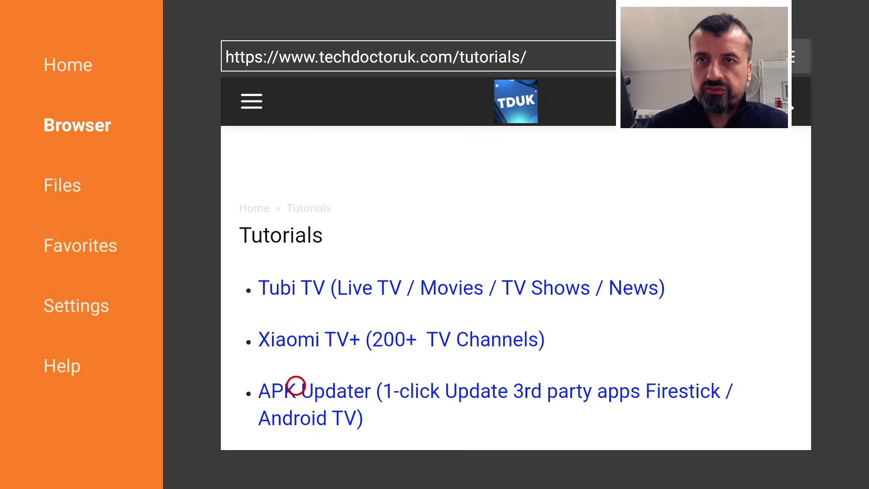
Step: Read through the APK Updater tutorial article down to the IPVanish plans section
left_click(312, 391)
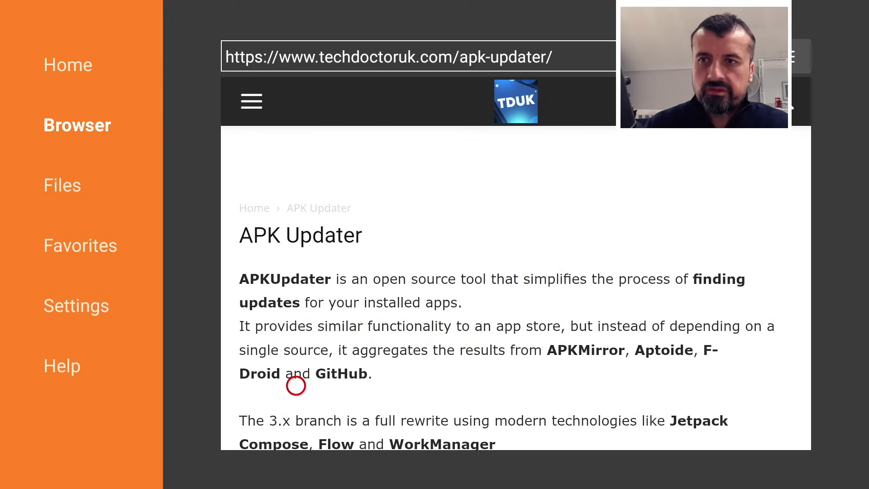
scroll("down", 3)
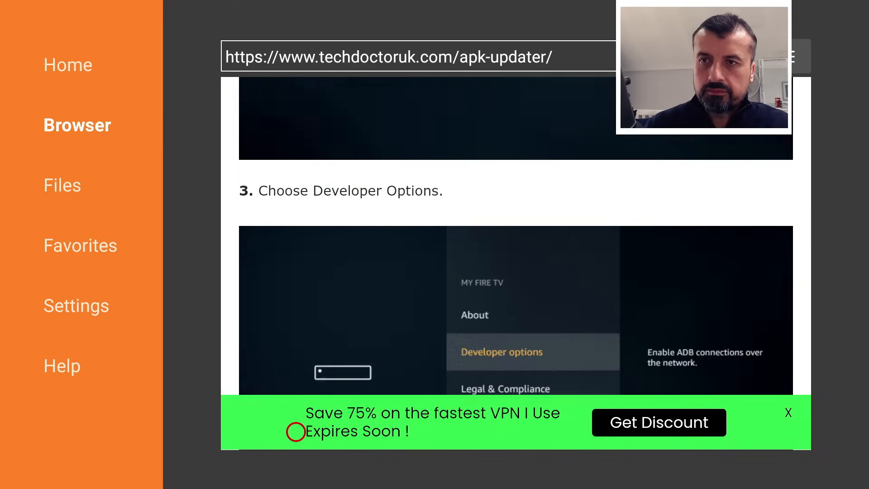
scroll("down", 3)
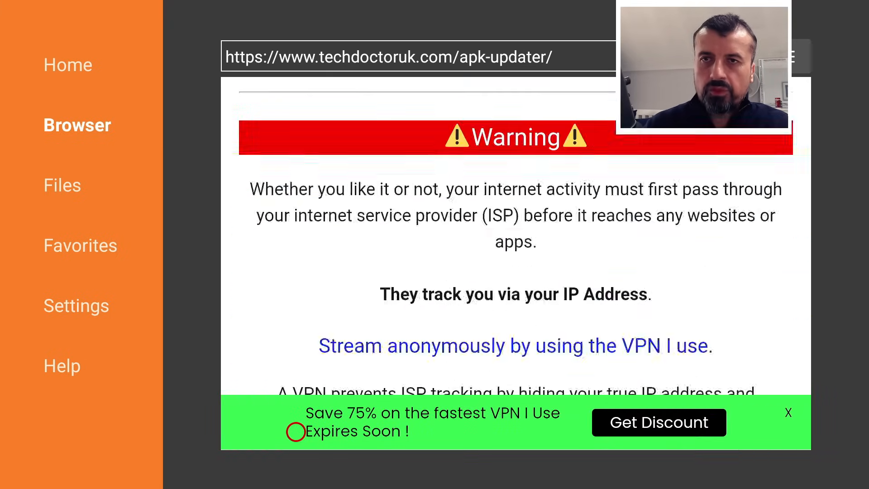
scroll("down", 3)
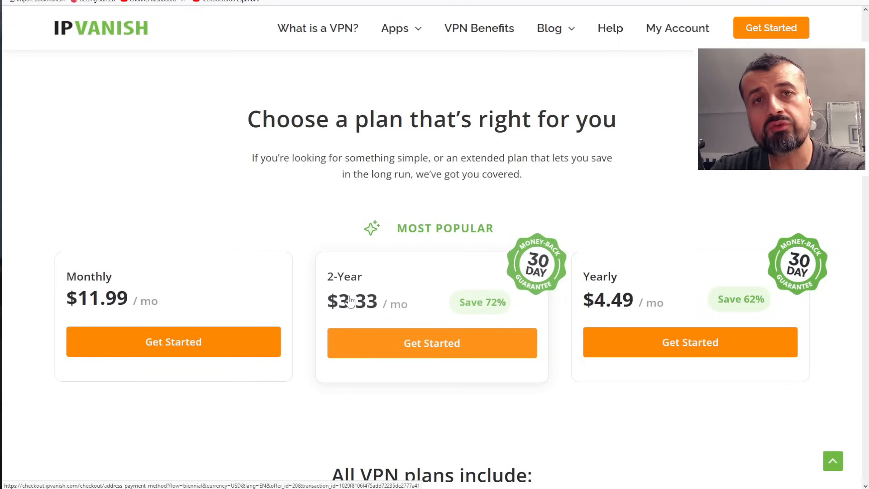
mouse_move(380, 327)
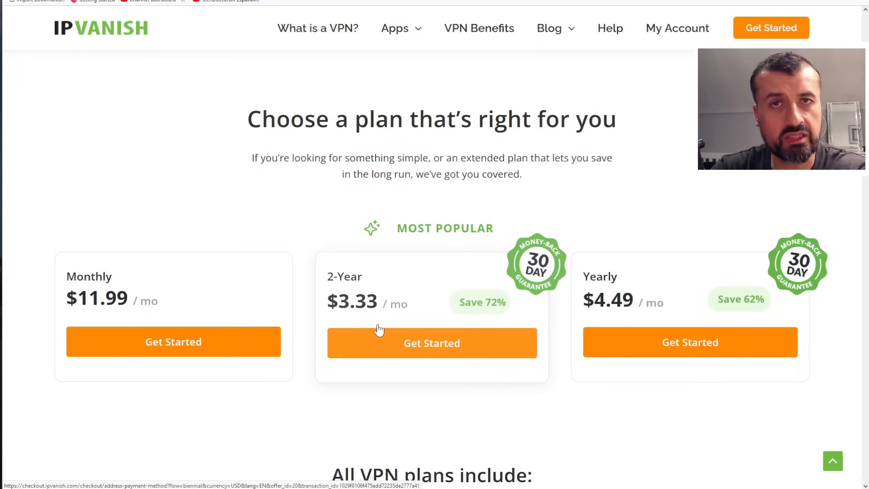